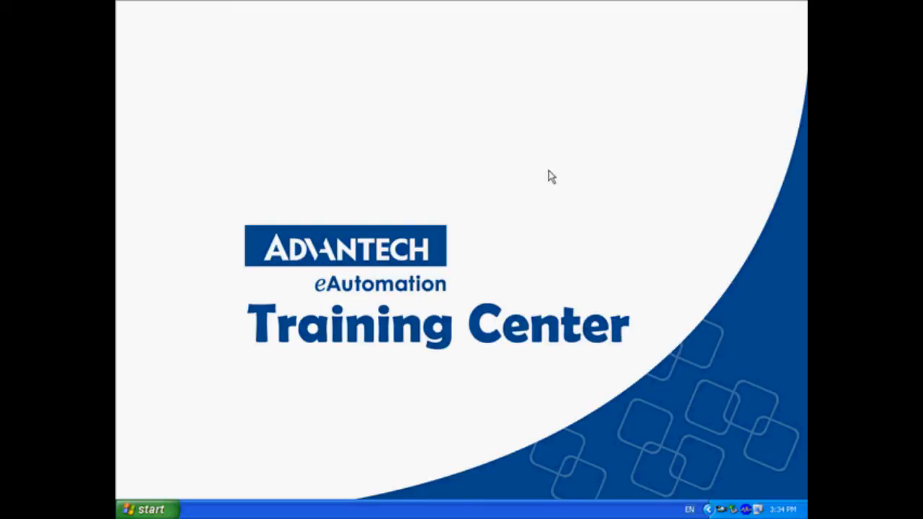
mouse_move(372, 330)
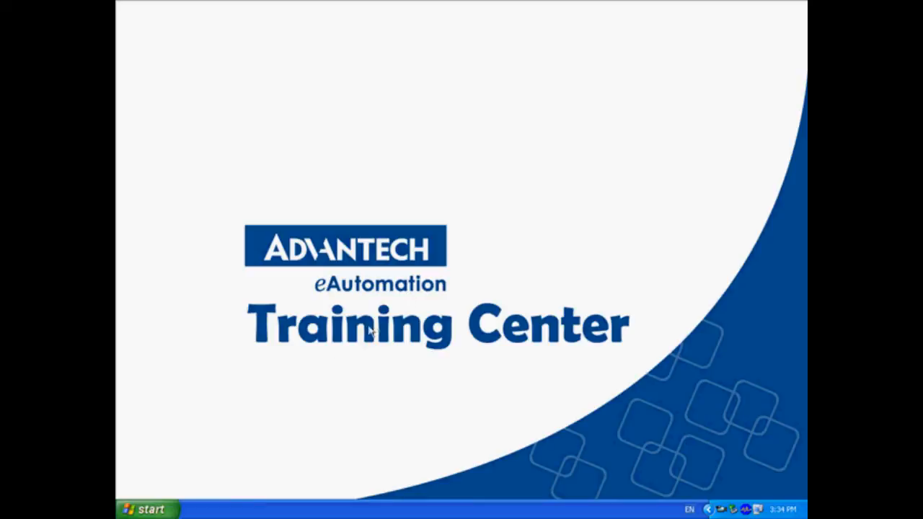
- Open the Windows XP Start menu to show the program list
left_click(146, 509)
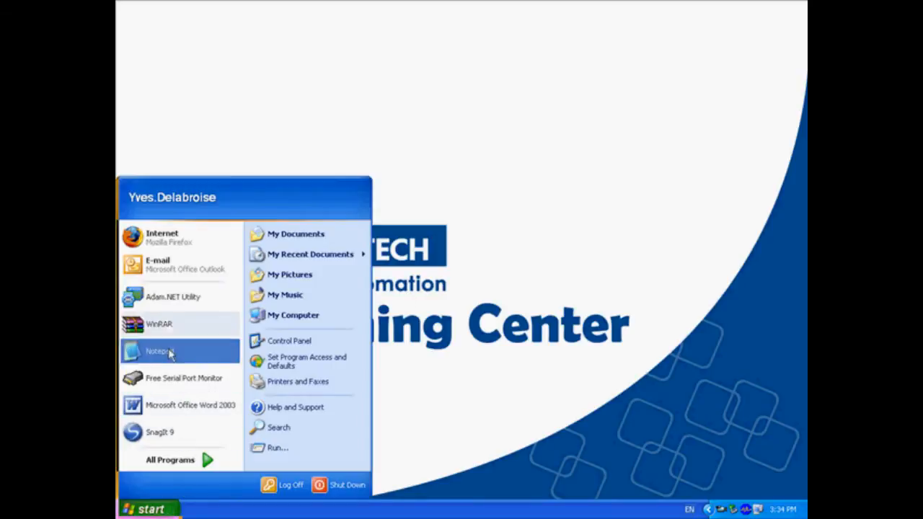
- Launch Adam.NET Utility and search the ADAM5000TCP_6000 family for Ethernet modules
left_click(172, 296)
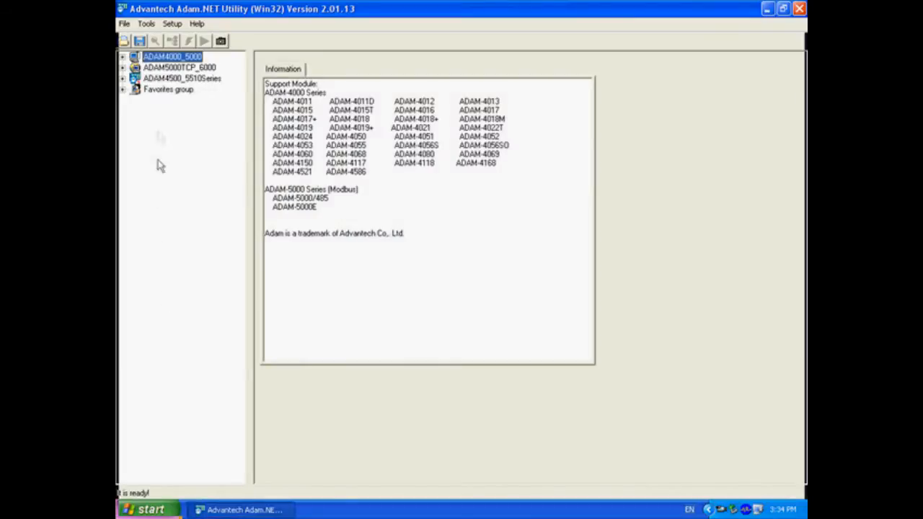
left_click(179, 67)
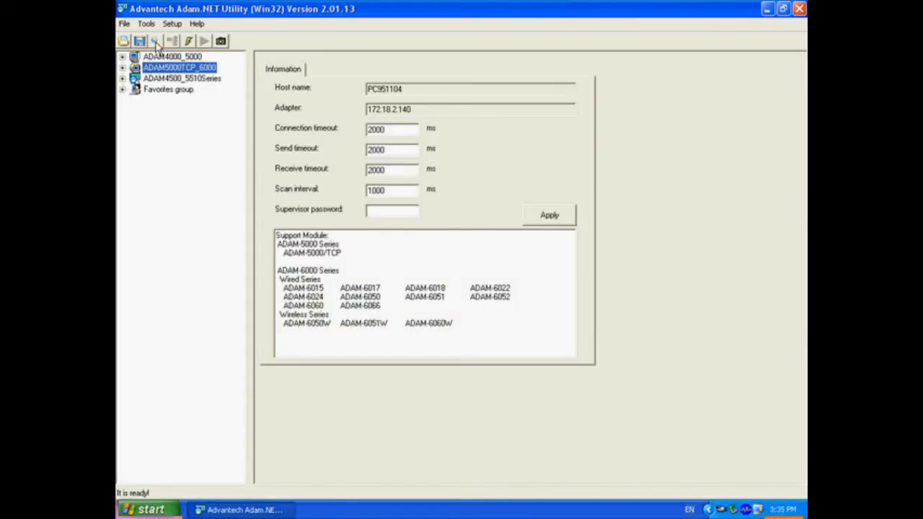
left_click(156, 40)
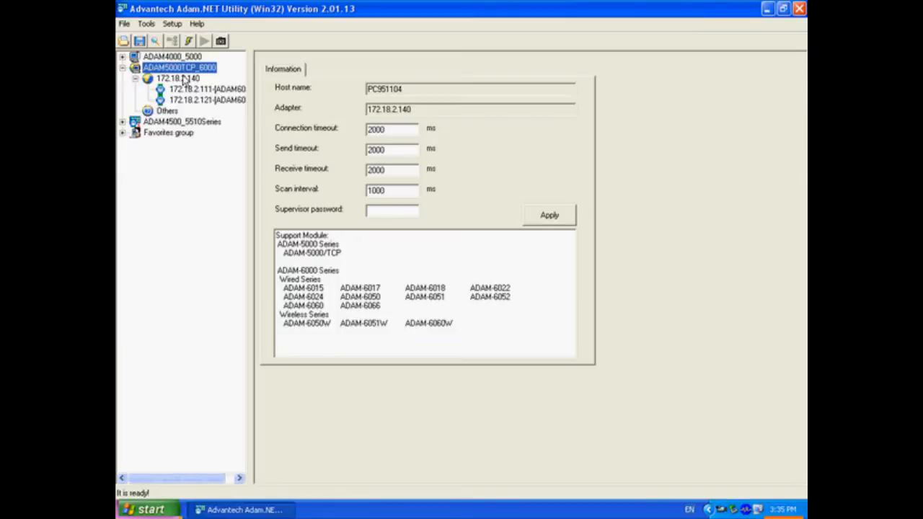
- Expand the adapter and open the ADAM6017 module at 172.18.2.121
left_click(207, 100)
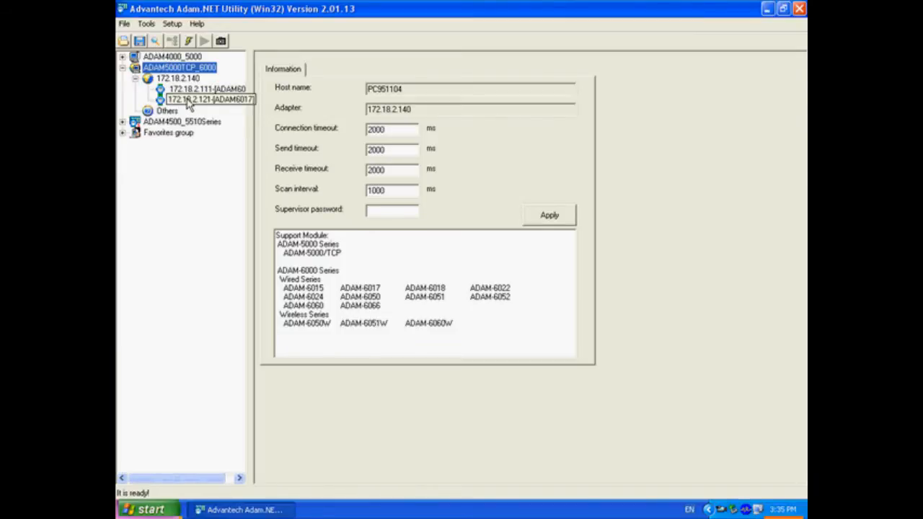
mouse_move(194, 106)
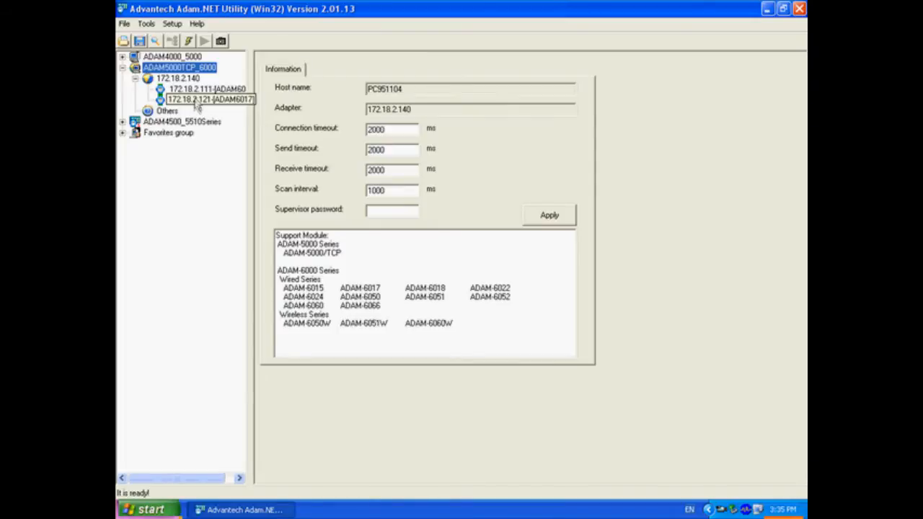
left_click(209, 88)
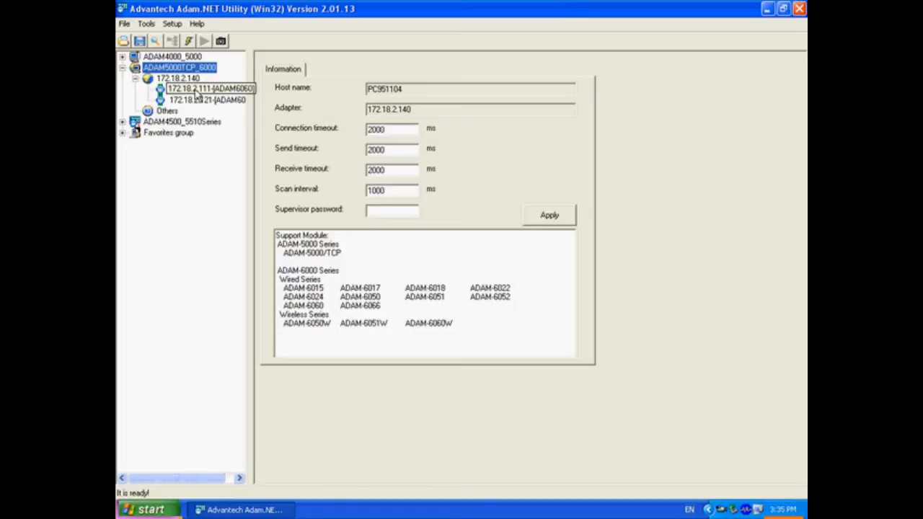
left_click(209, 99)
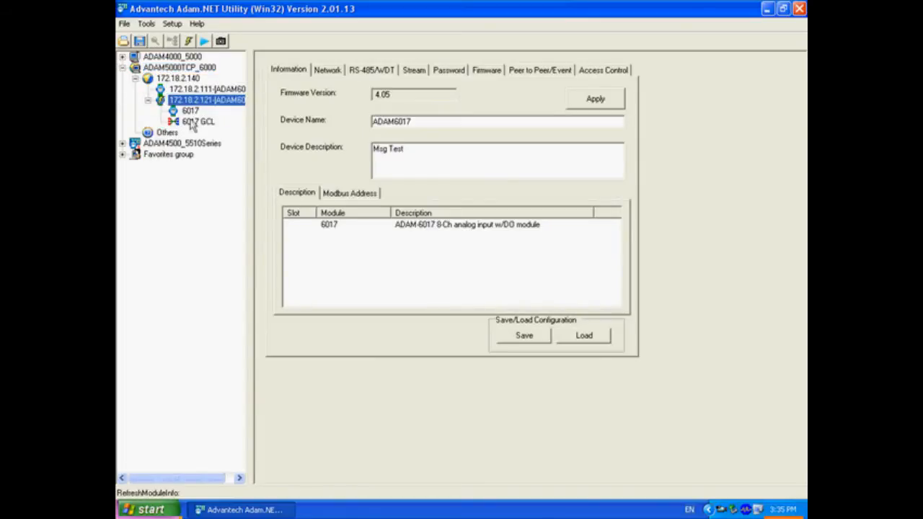
- Open the 6017 GCL editor with the password and enable Rule 1
left_click(197, 121)
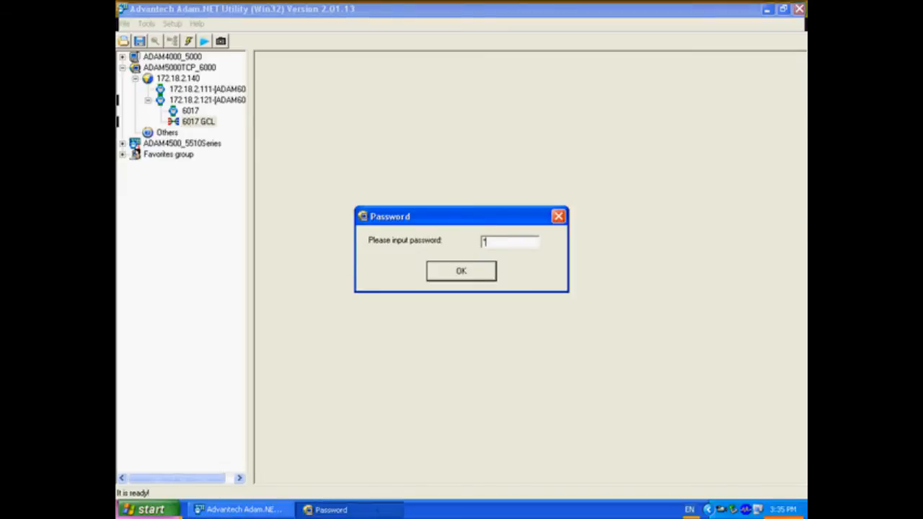
left_click(461, 270)
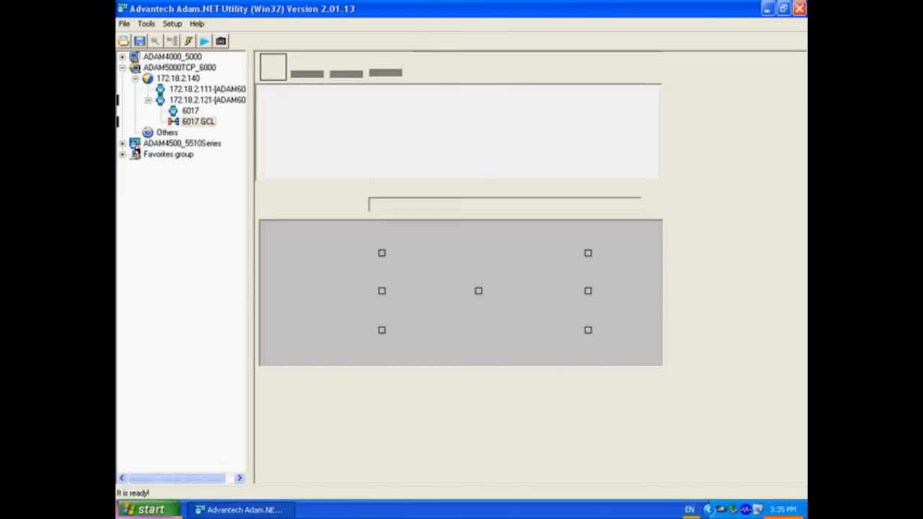
left_click(198, 121)
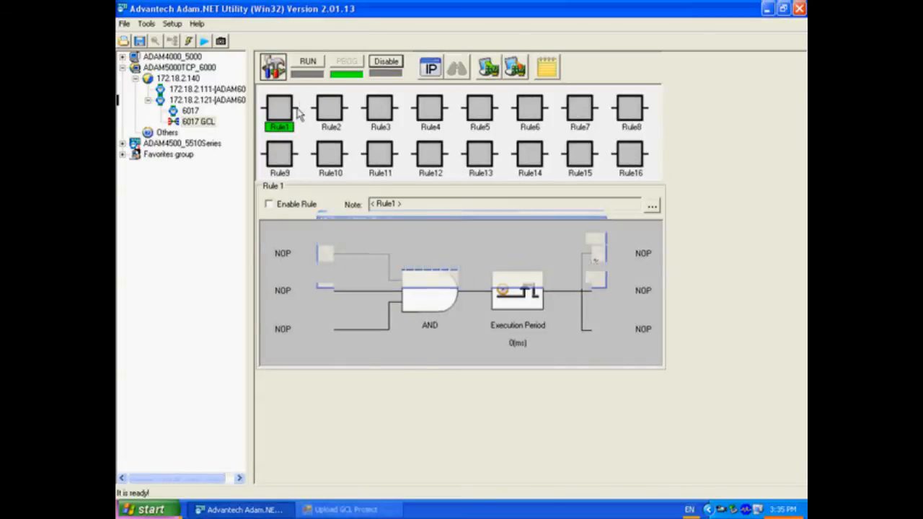
left_click(269, 204)
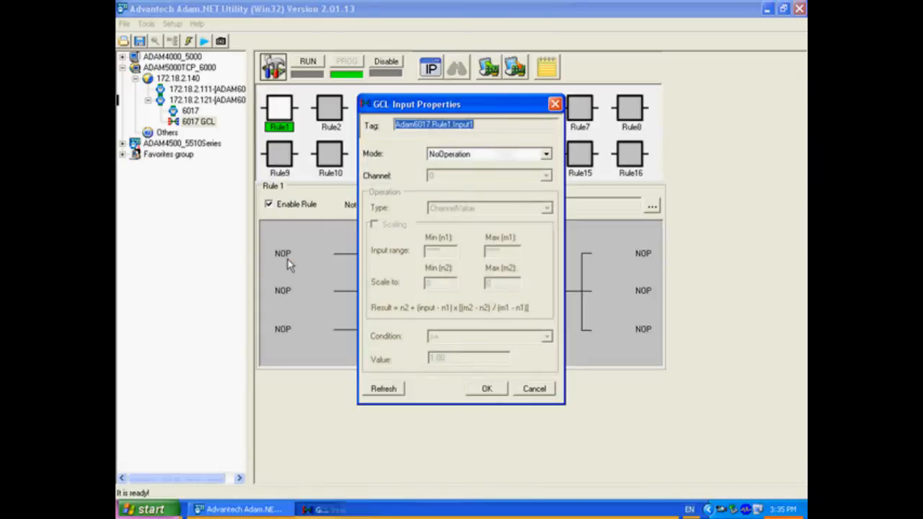
- Set Rule 1's first input to AI mode, channel 0, condition <= 3.00
left_click(546, 154)
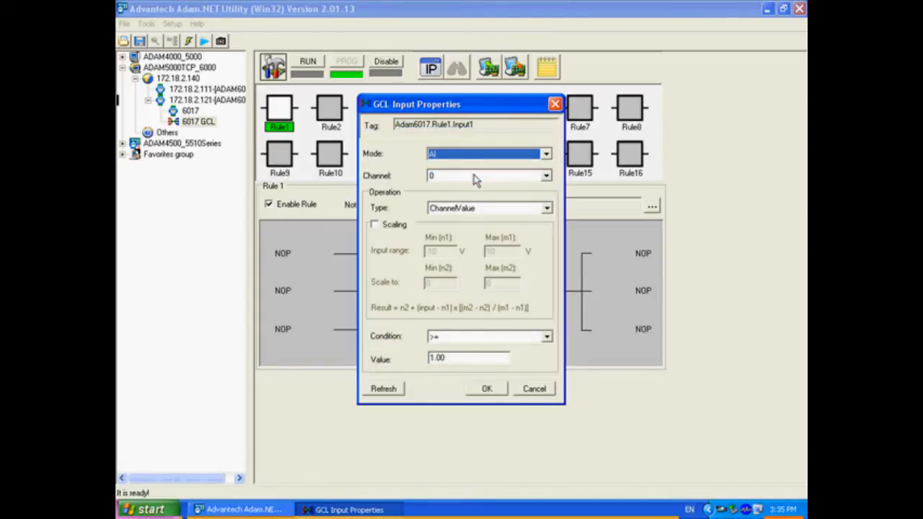
mouse_move(503, 337)
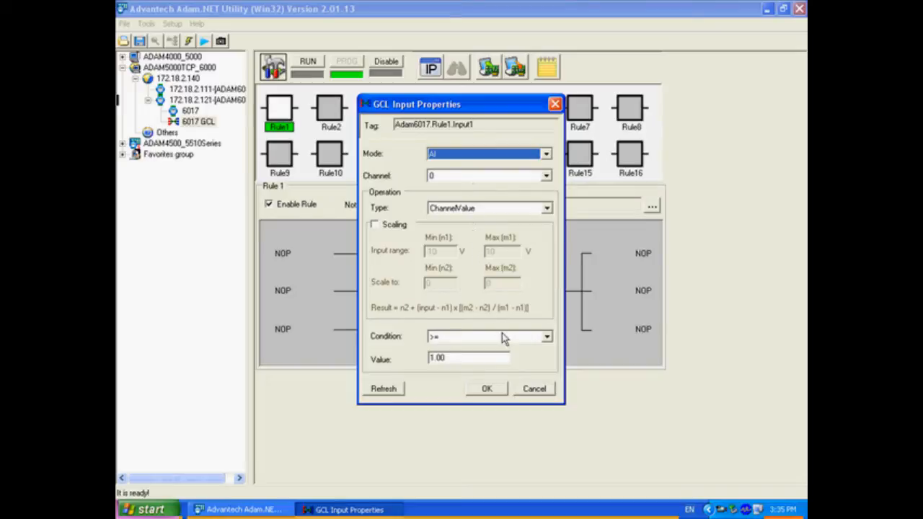
left_click(489, 336)
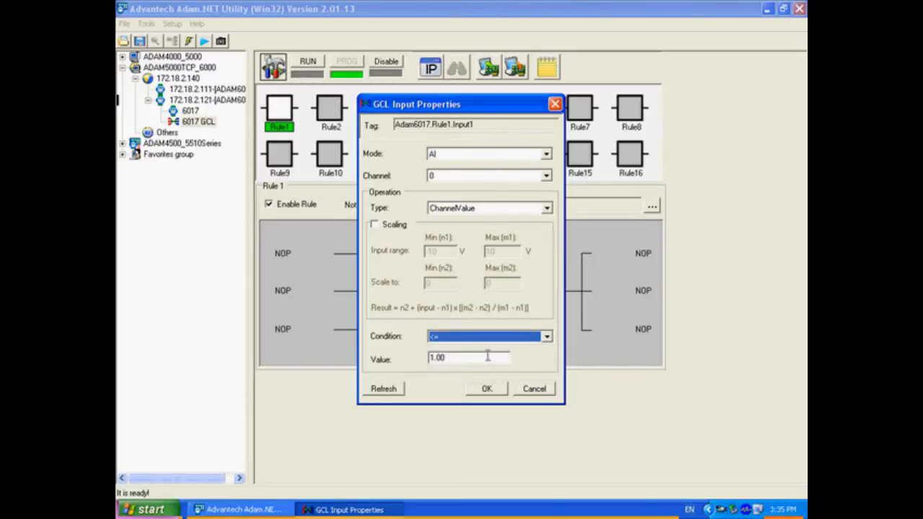
type("3")
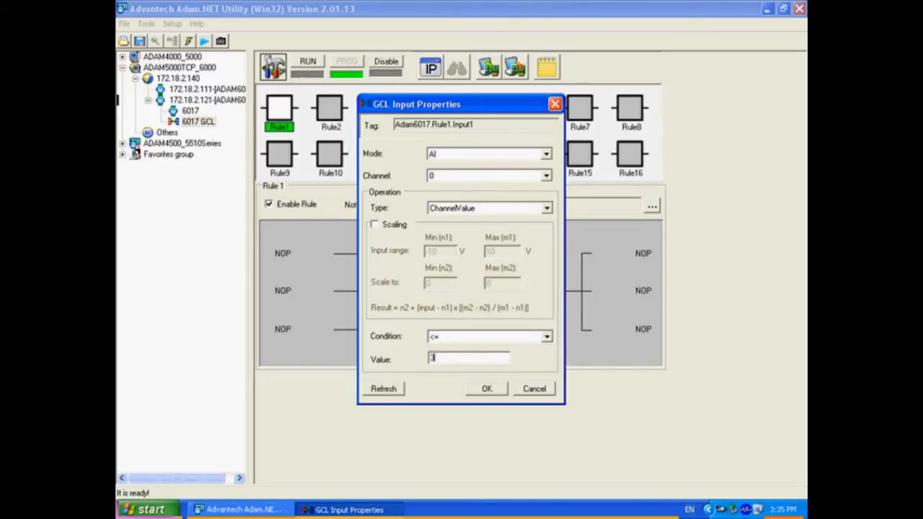
type("3.00")
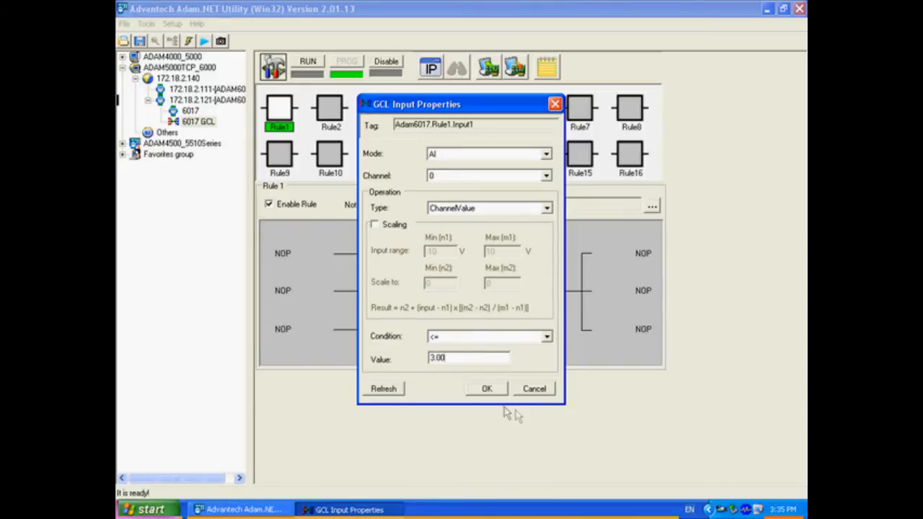
left_click(486, 389)
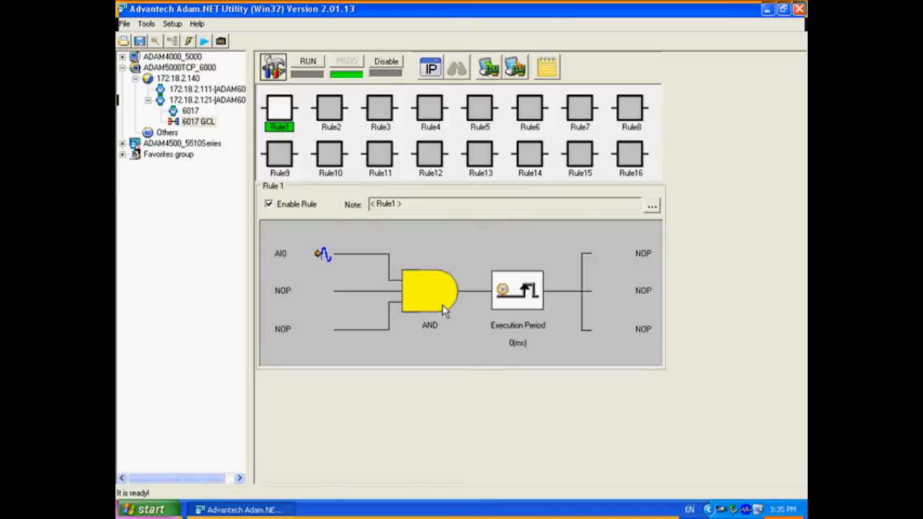
- Change Rule 1's execution period from 0 ms to 50 ms
double_click(517, 290)
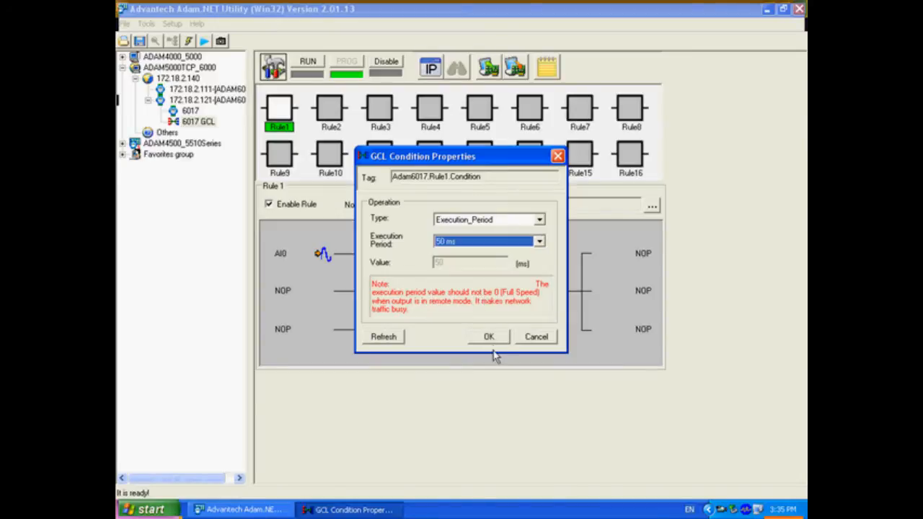
left_click(488, 337)
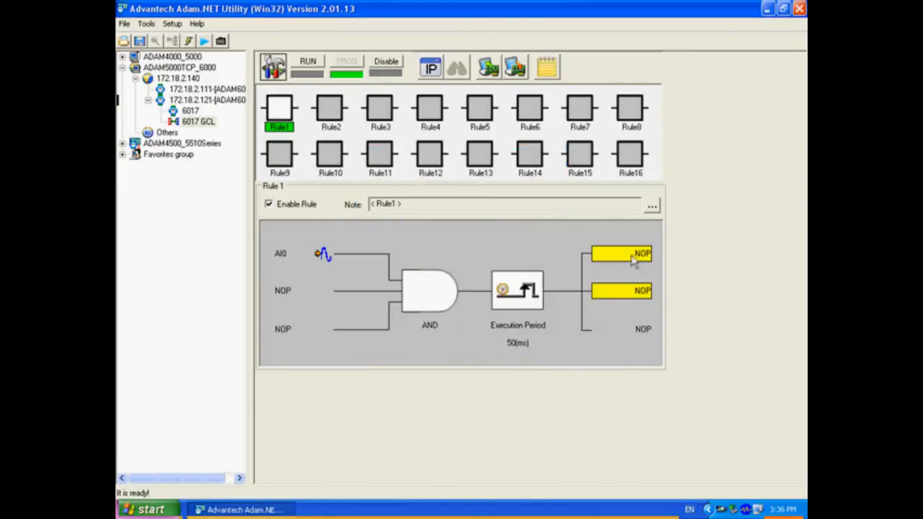
- Make Rule 1's first output send DO channel 0 to remote IP 172.18.2.111
double_click(622, 253)
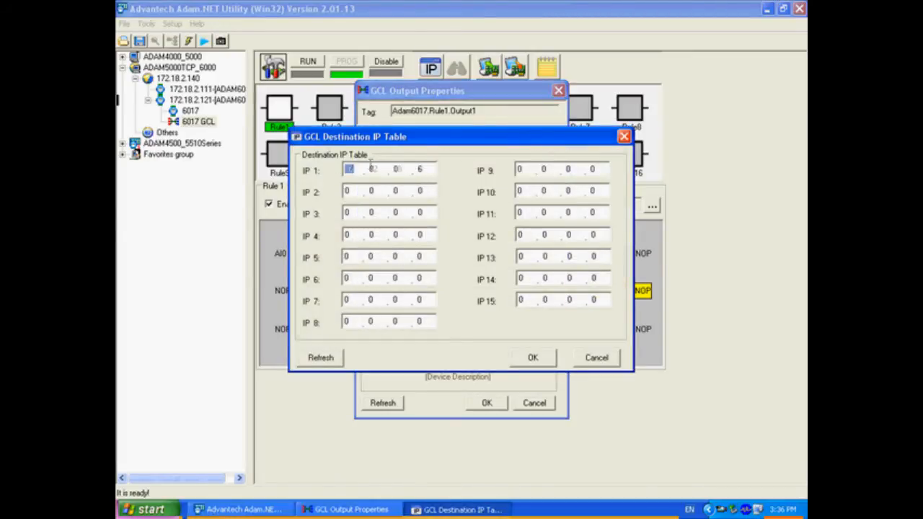
type("172.18.8.6")
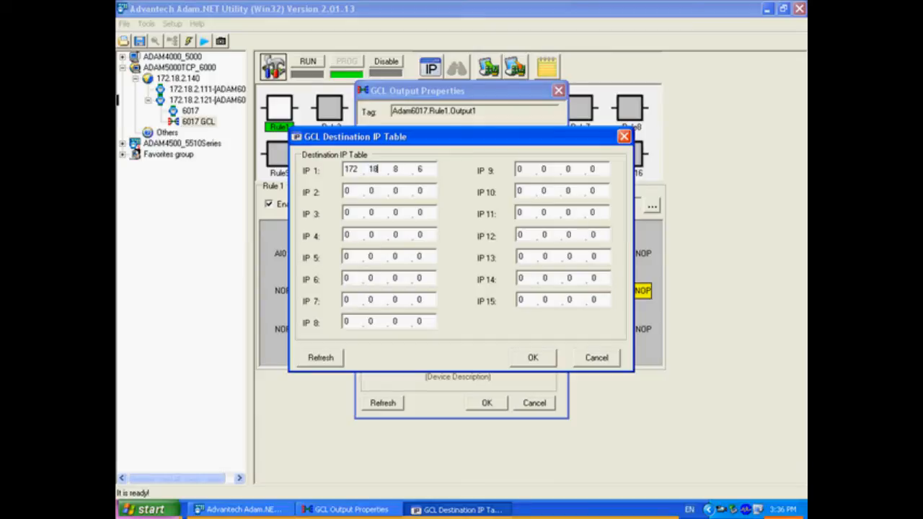
type("2")
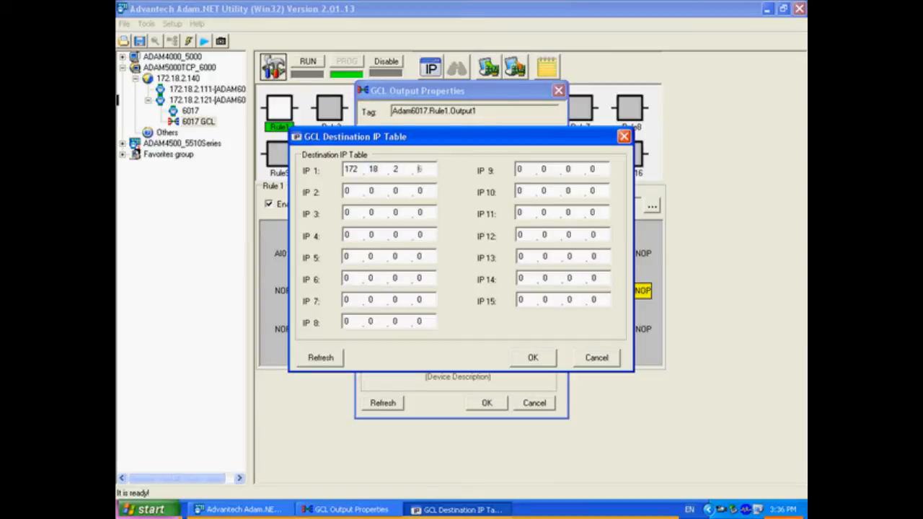
type("1")
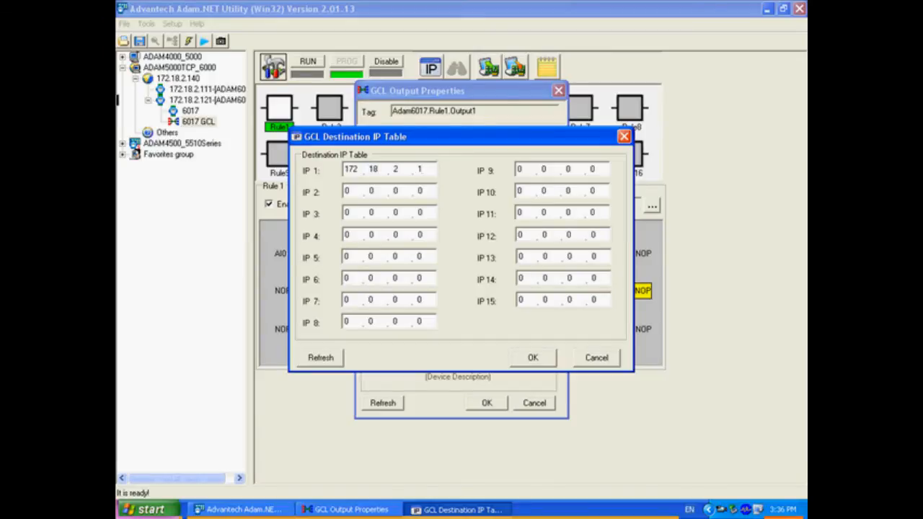
type("111")
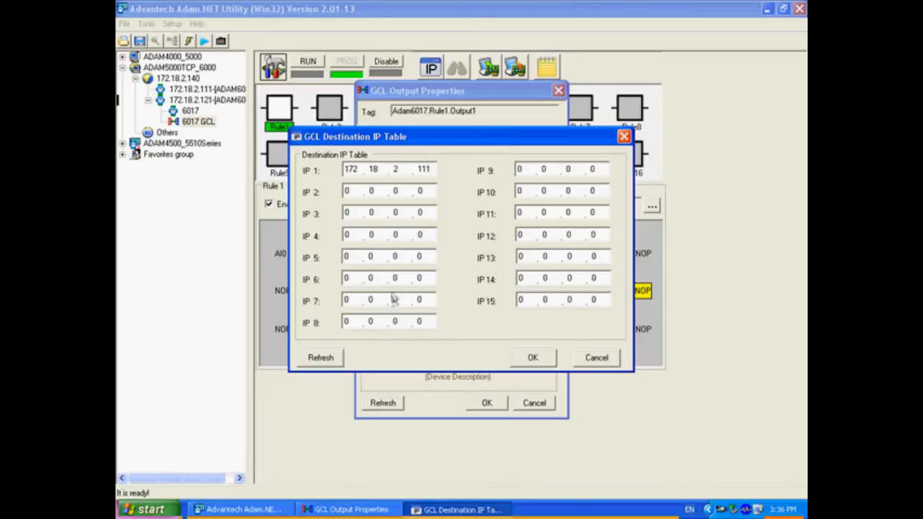
left_click(532, 357)
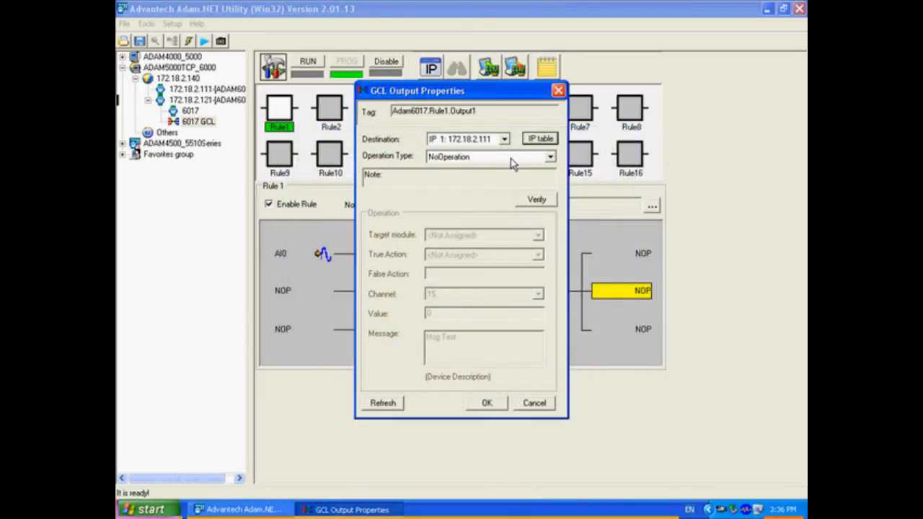
left_click(549, 156)
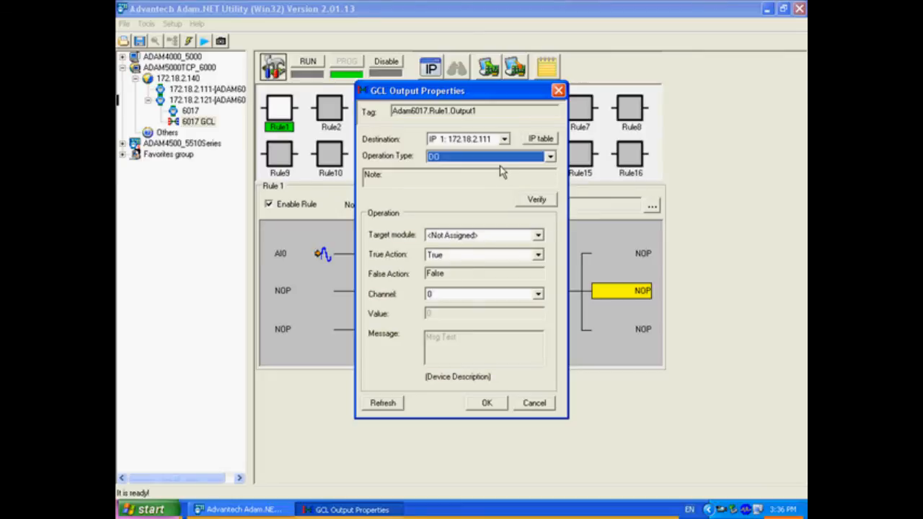
mouse_move(465, 302)
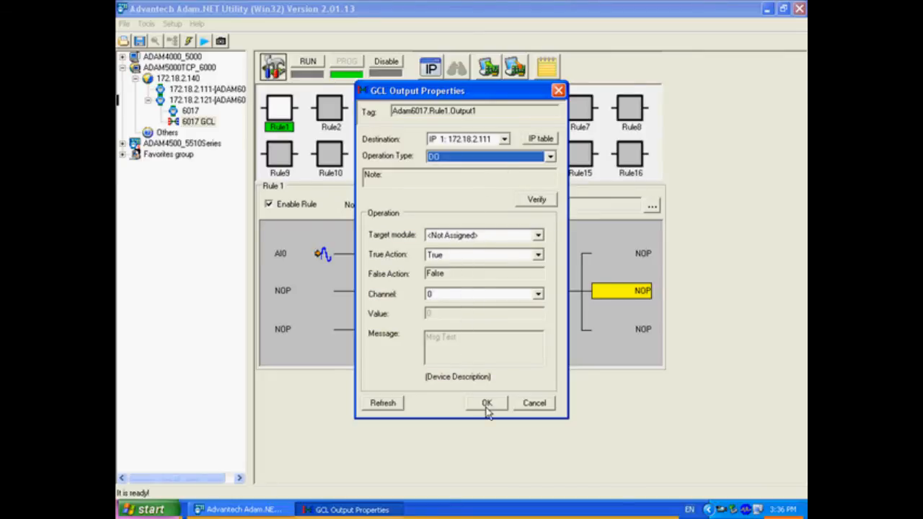
left_click(487, 403)
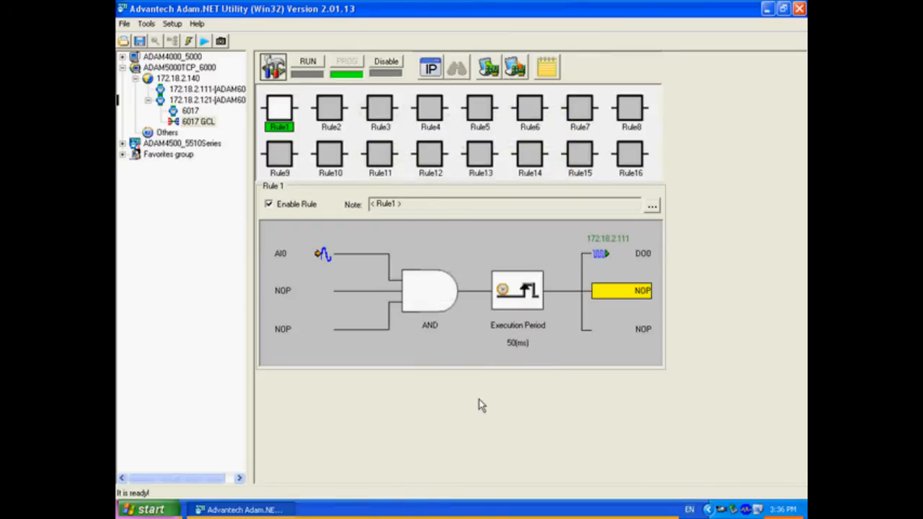
mouse_move(475, 400)
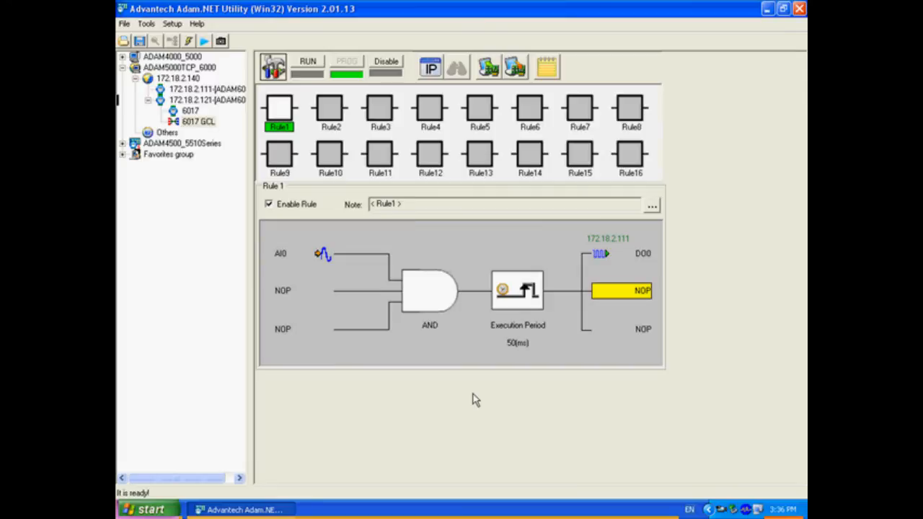
mouse_move(476, 78)
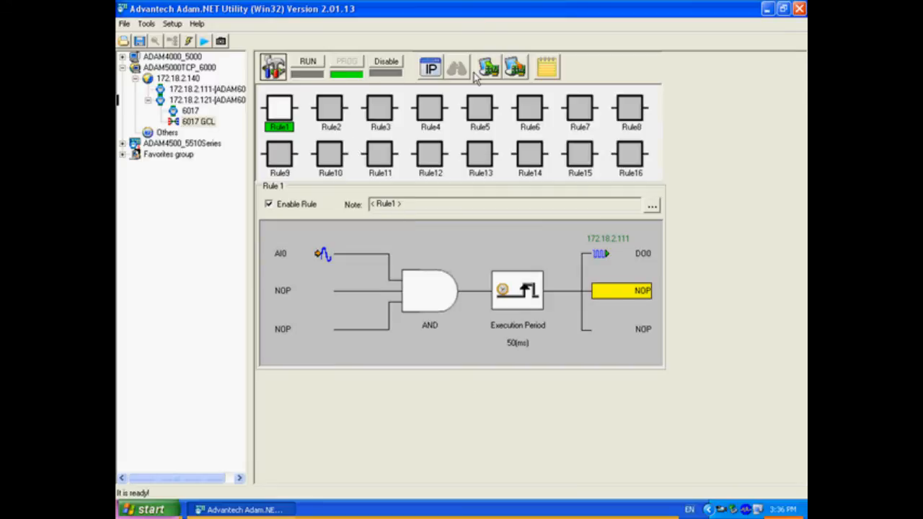
mouse_move(515, 66)
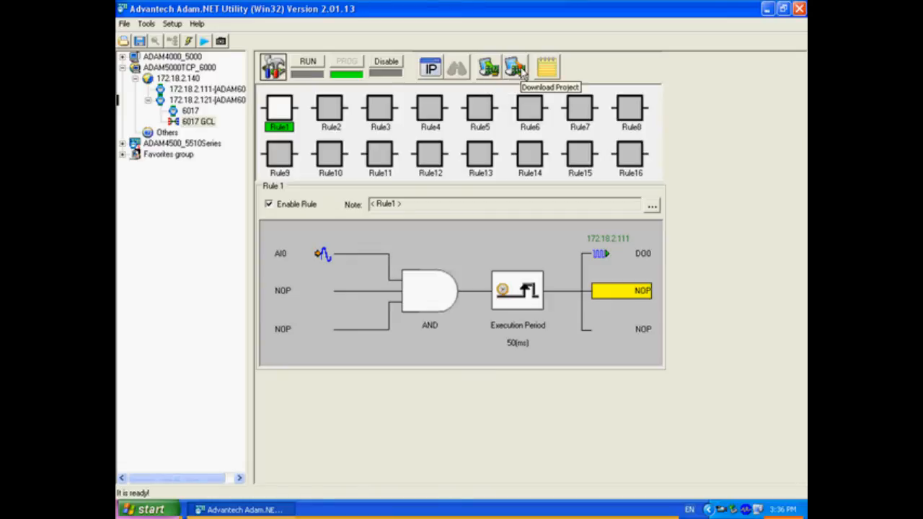
- Download the GCL project to the ADAM6017 and monitor the running AI0 reading
left_click(514, 67)
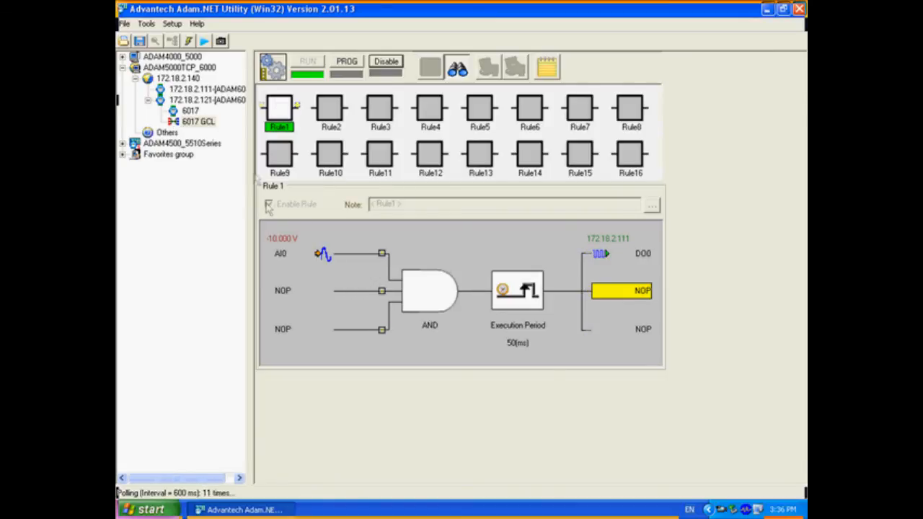
left_click(209, 88)
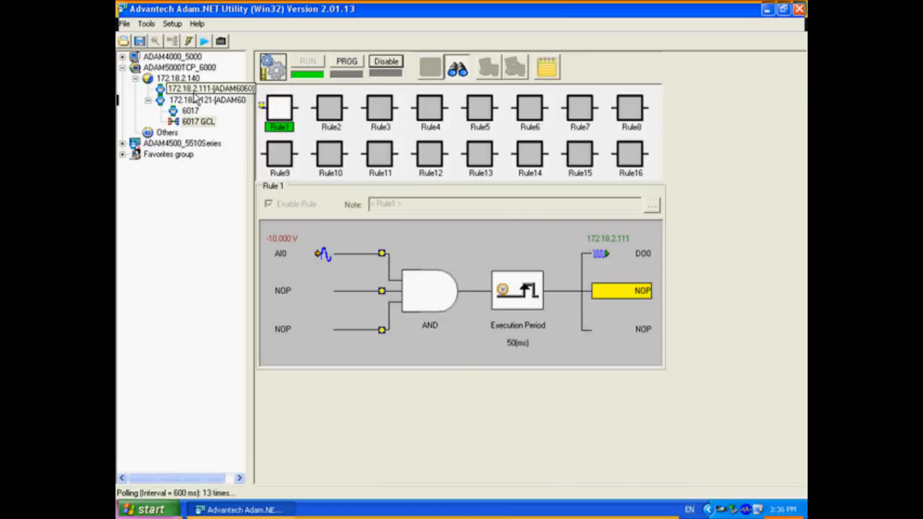